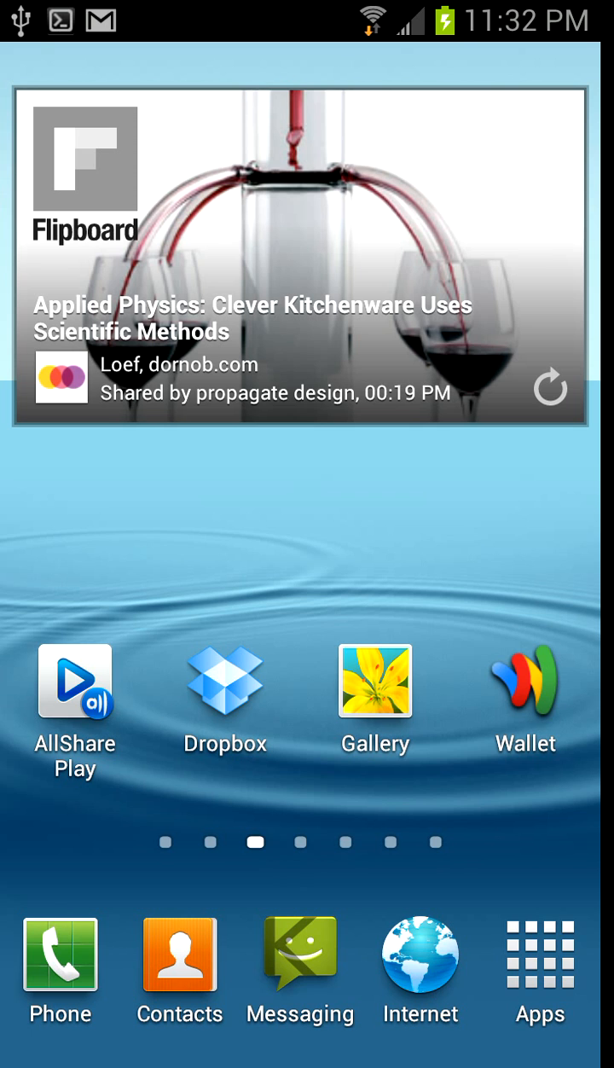
Reach the device Settings from the notification shade's gear icon
drag(308, 9, 307, 384)
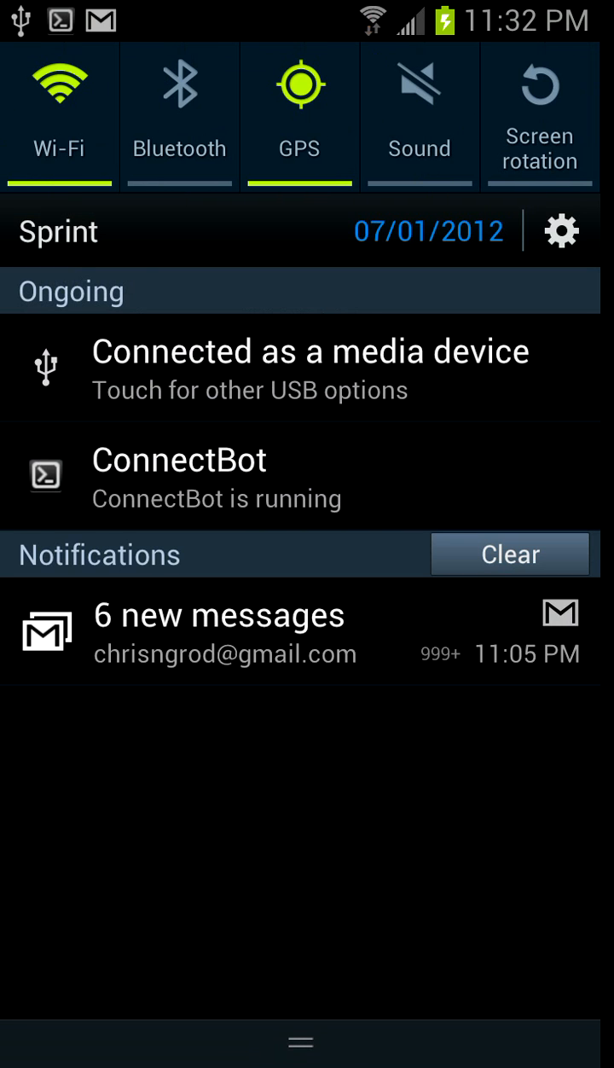
click(562, 231)
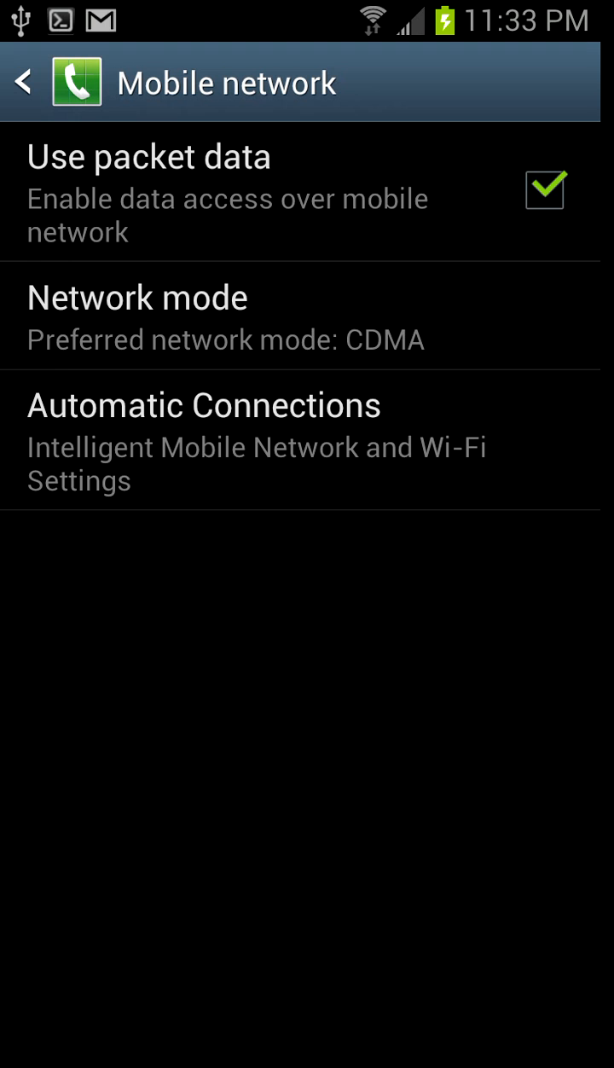
click(203, 406)
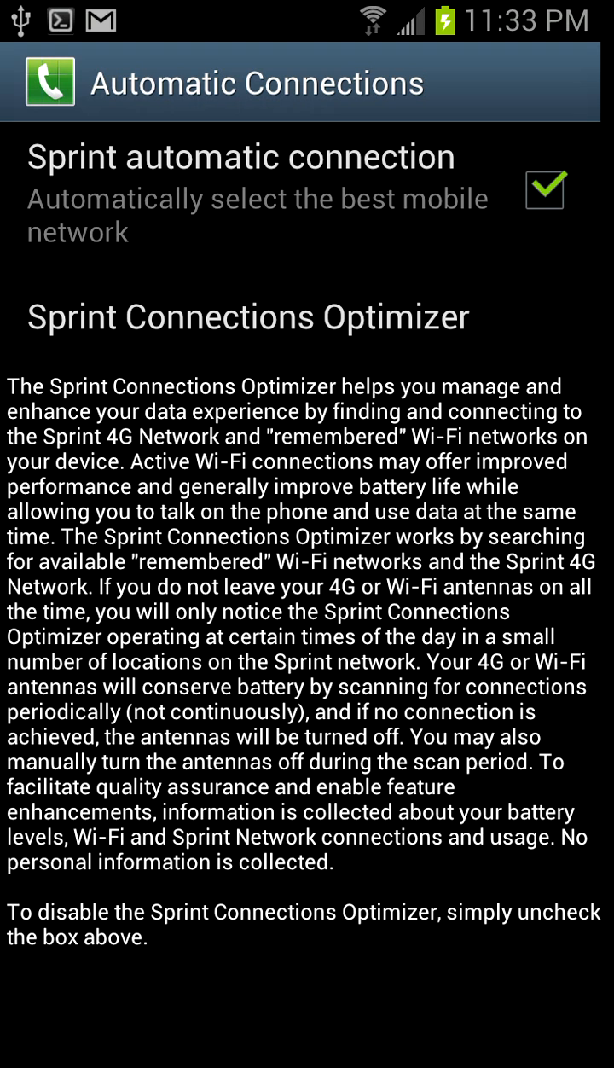
click(24, 81)
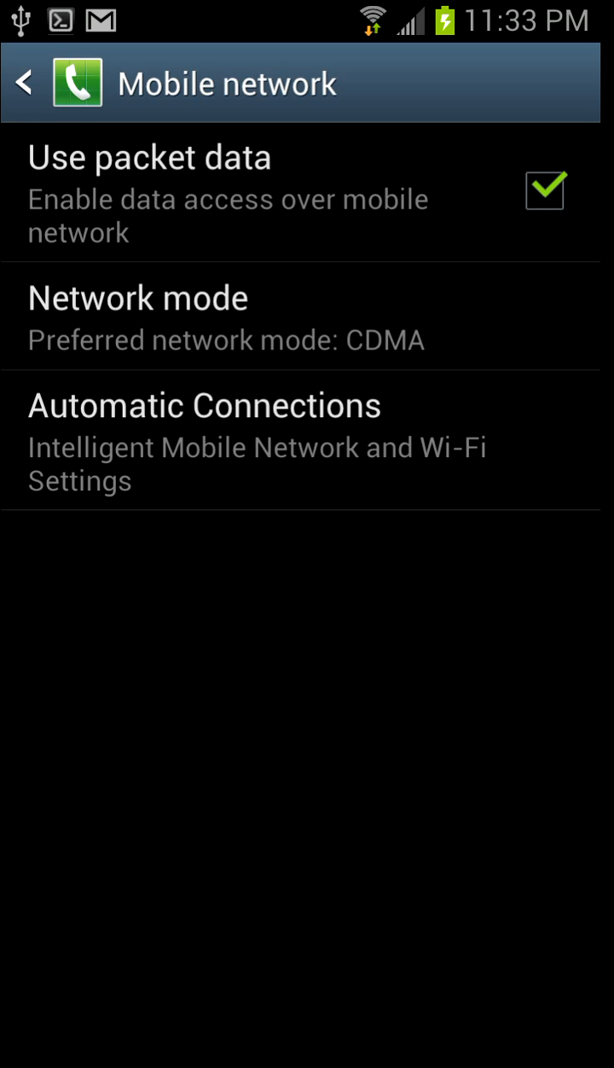
click(139, 297)
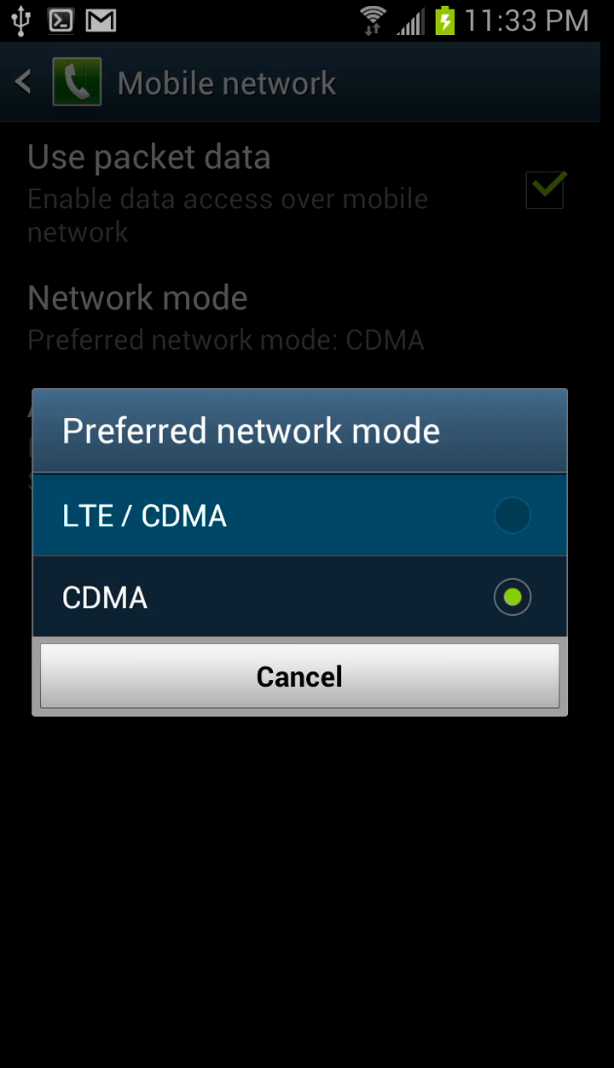
click(145, 515)
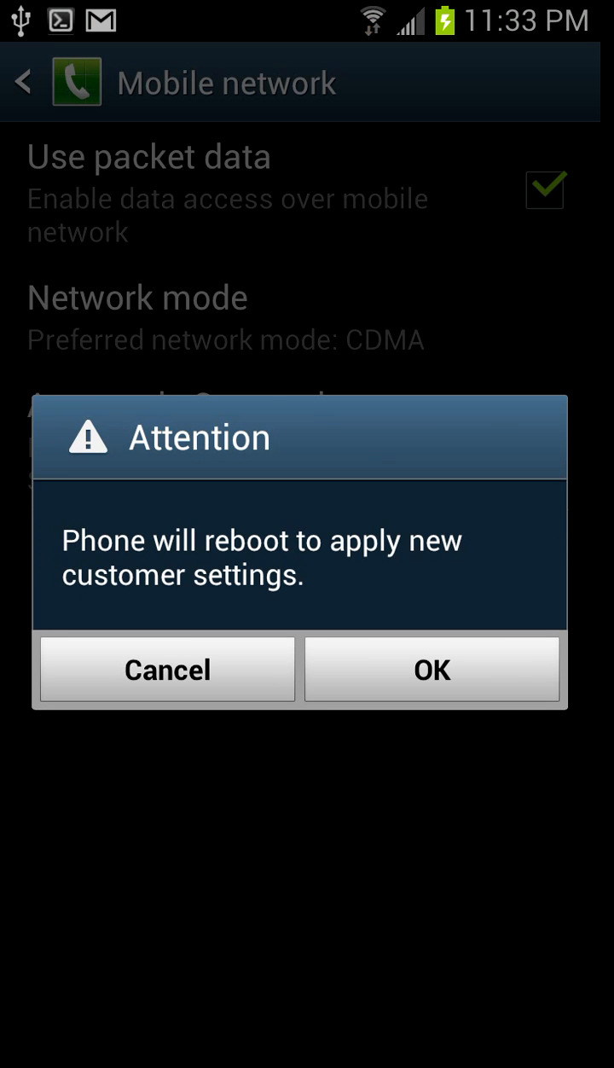
click(168, 669)
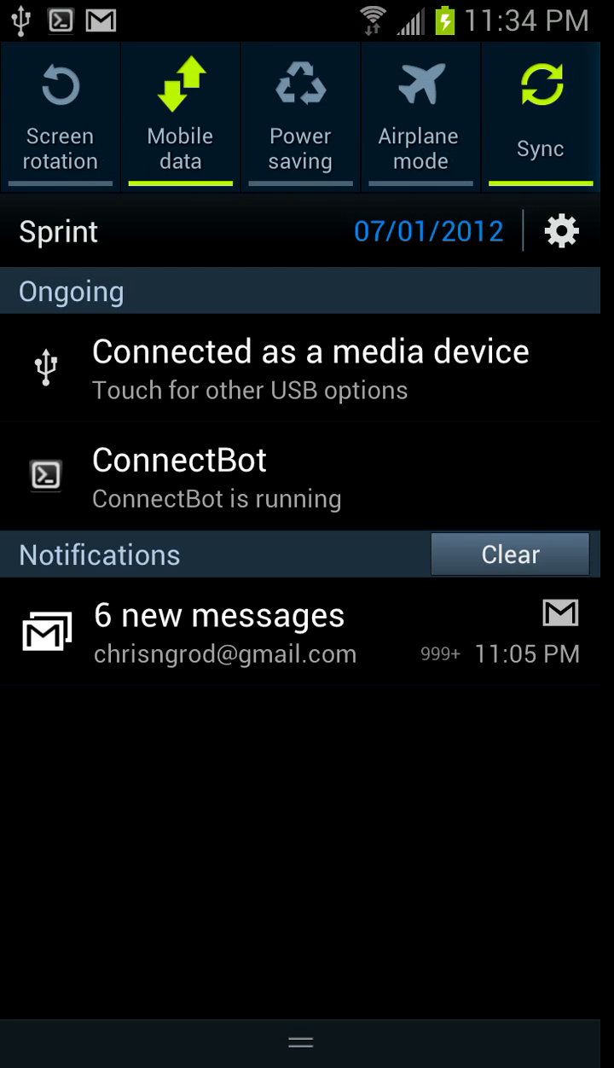
Scroll the quick-settings toggles sideways to confirm Mobile data is switched on
scroll(left, 3)
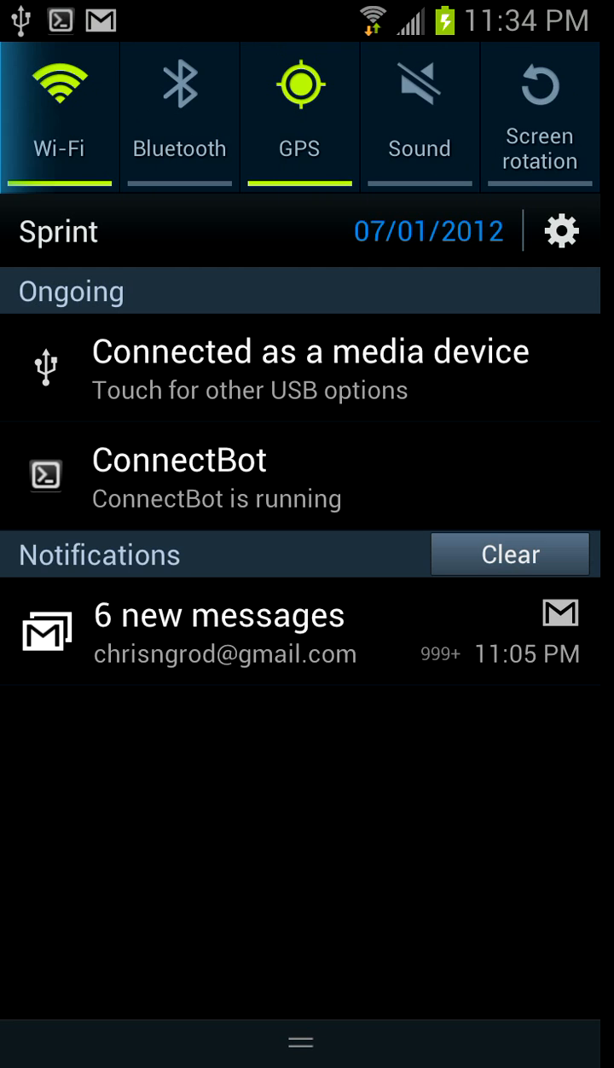